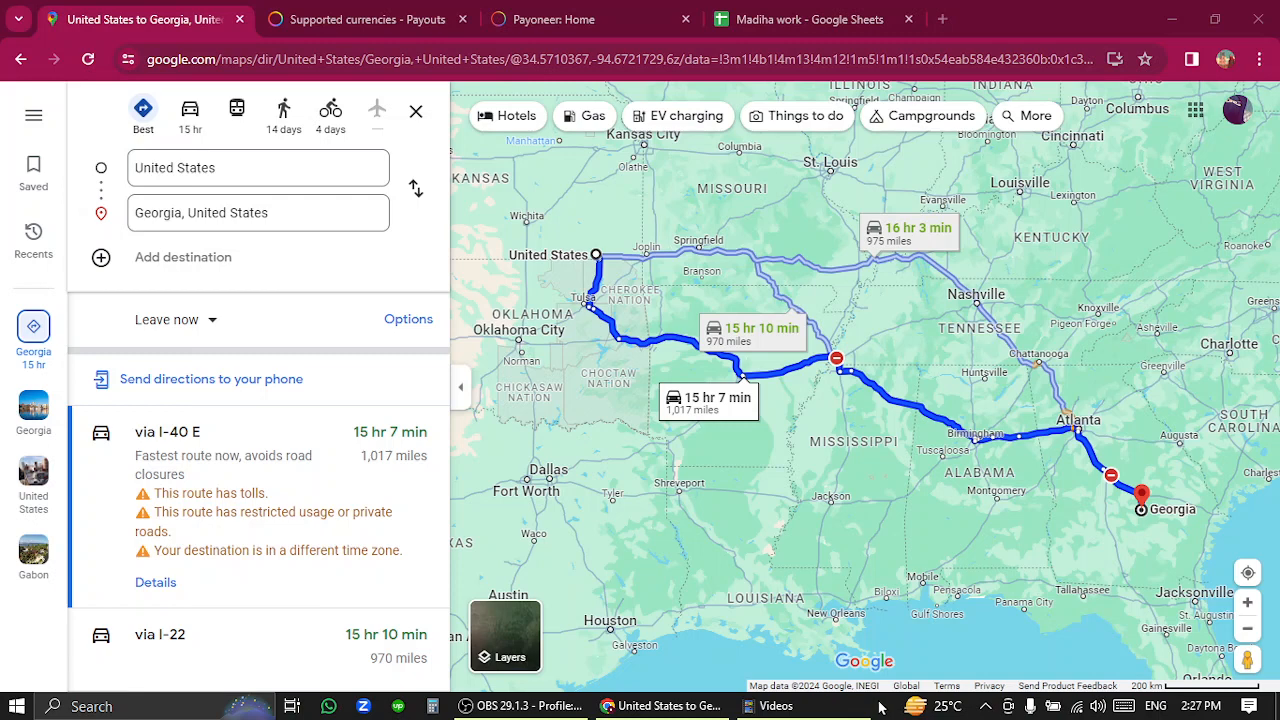
pyautogui.moveTo(748, 376)
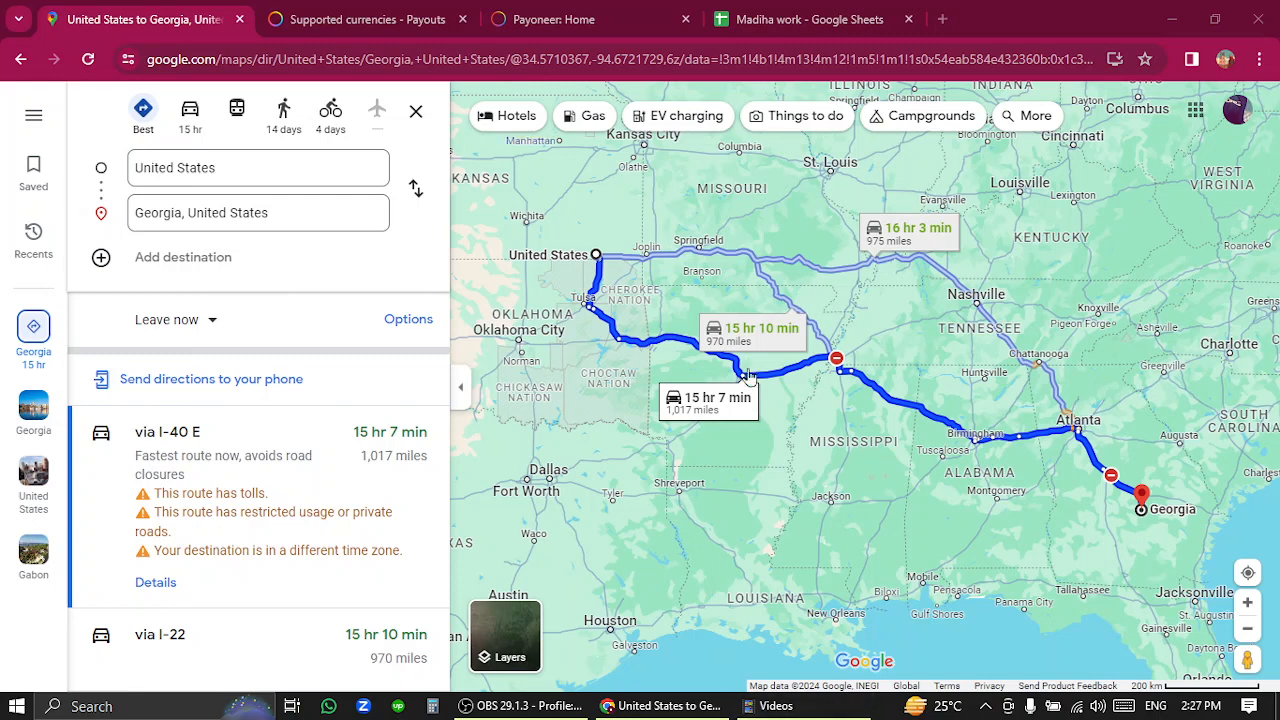
pyautogui.moveTo(1178, 528)
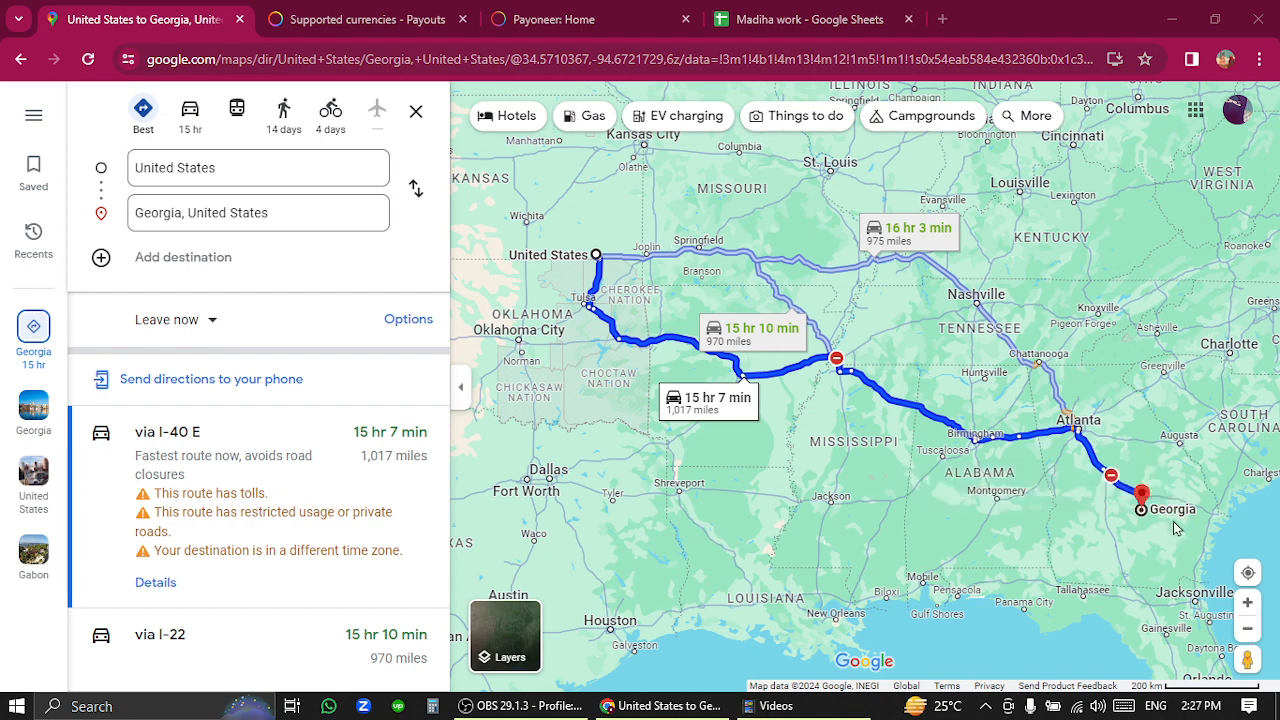
pyautogui.moveTo(676, 532)
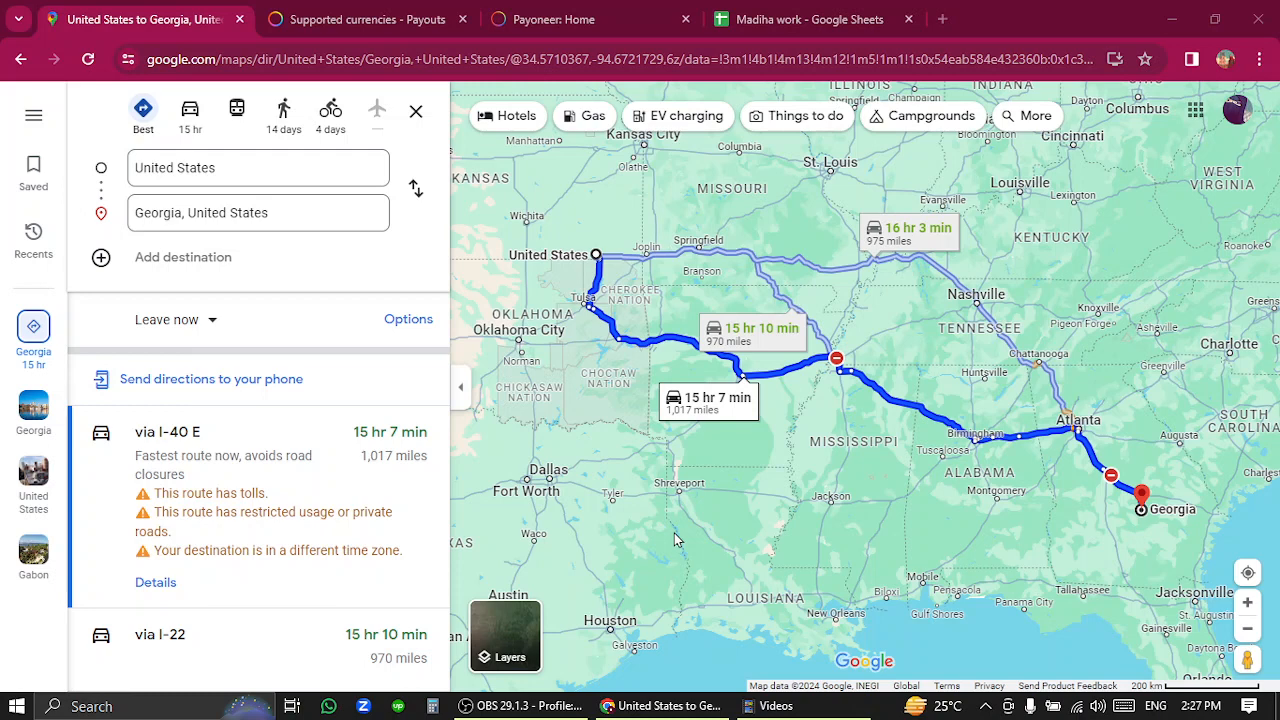
pyautogui.moveTo(368, 18)
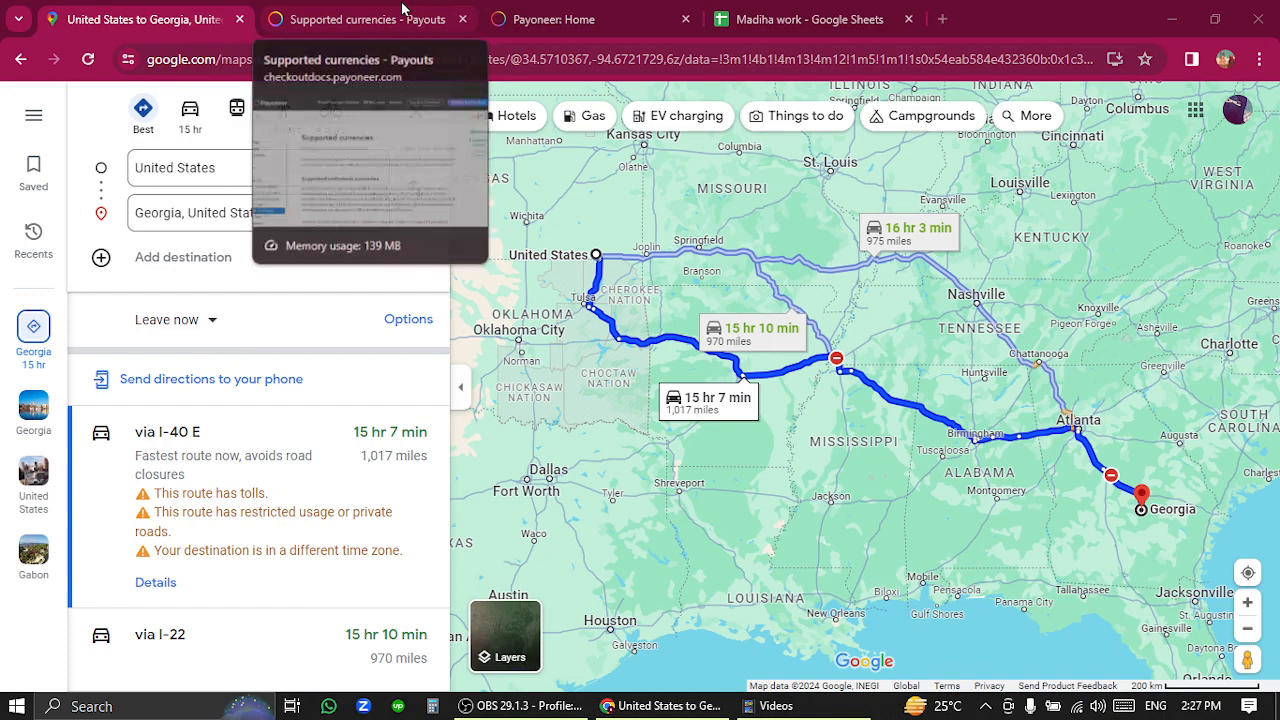
# Step: Search the Supported currencies docs for 'Georgia', then return to the Payoneer Home page
pyautogui.click(364, 20)
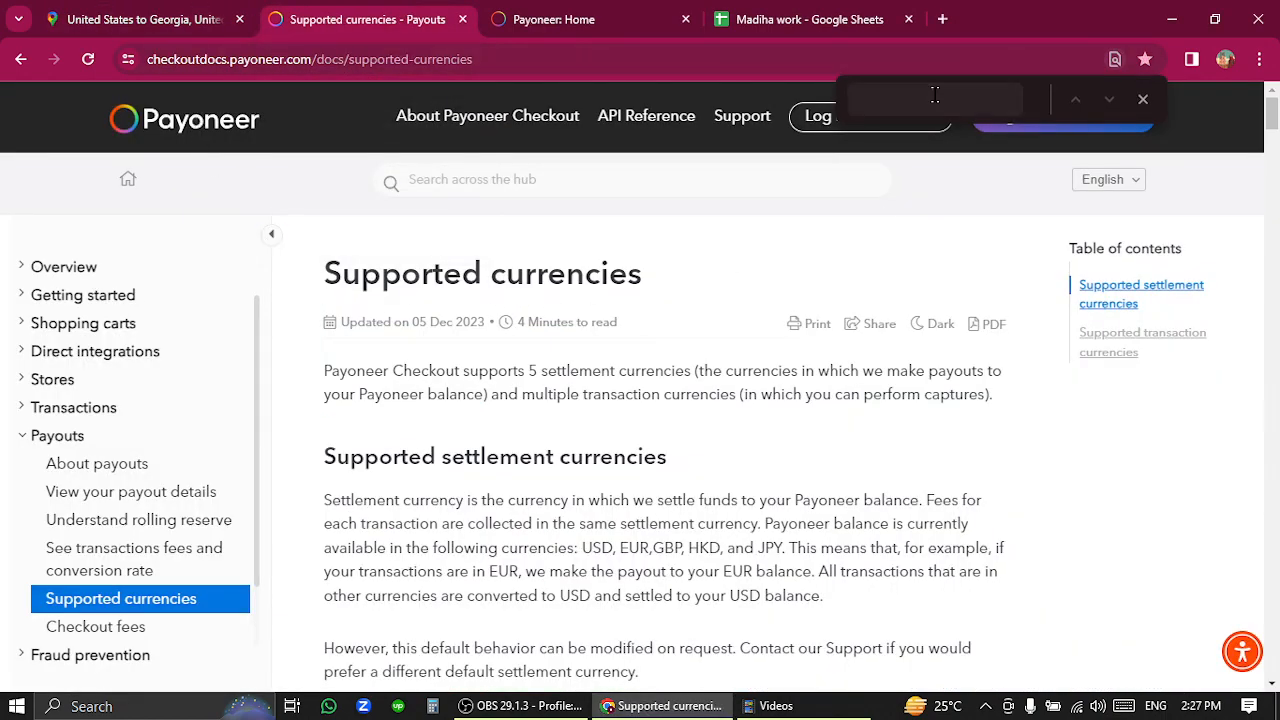
pyautogui.write('Georgia')
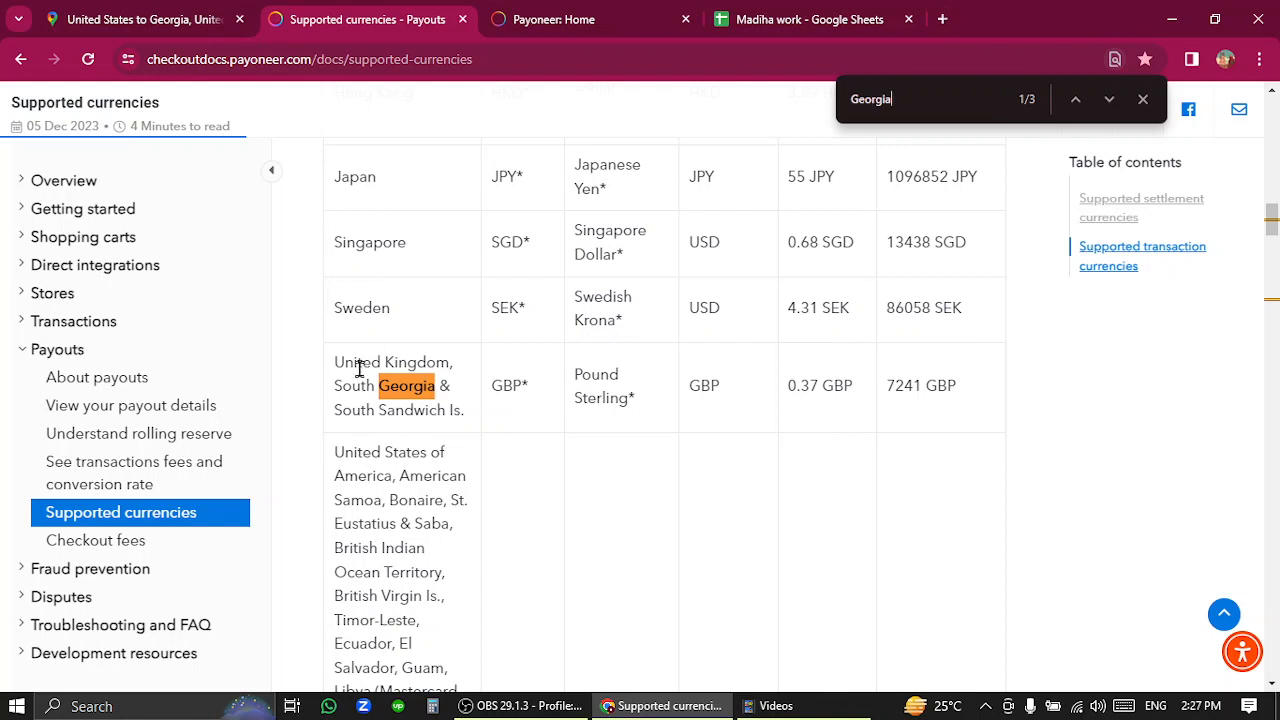
pyautogui.moveTo(500, 490)
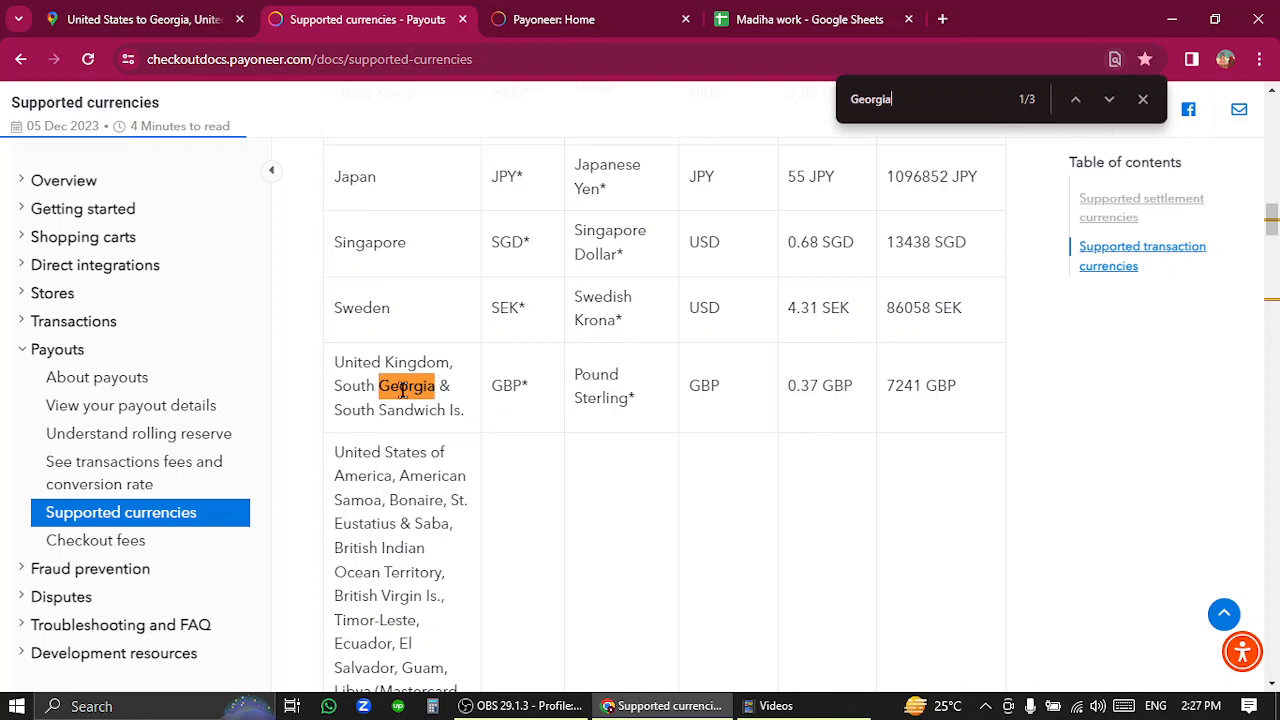
pyautogui.click(590, 20)
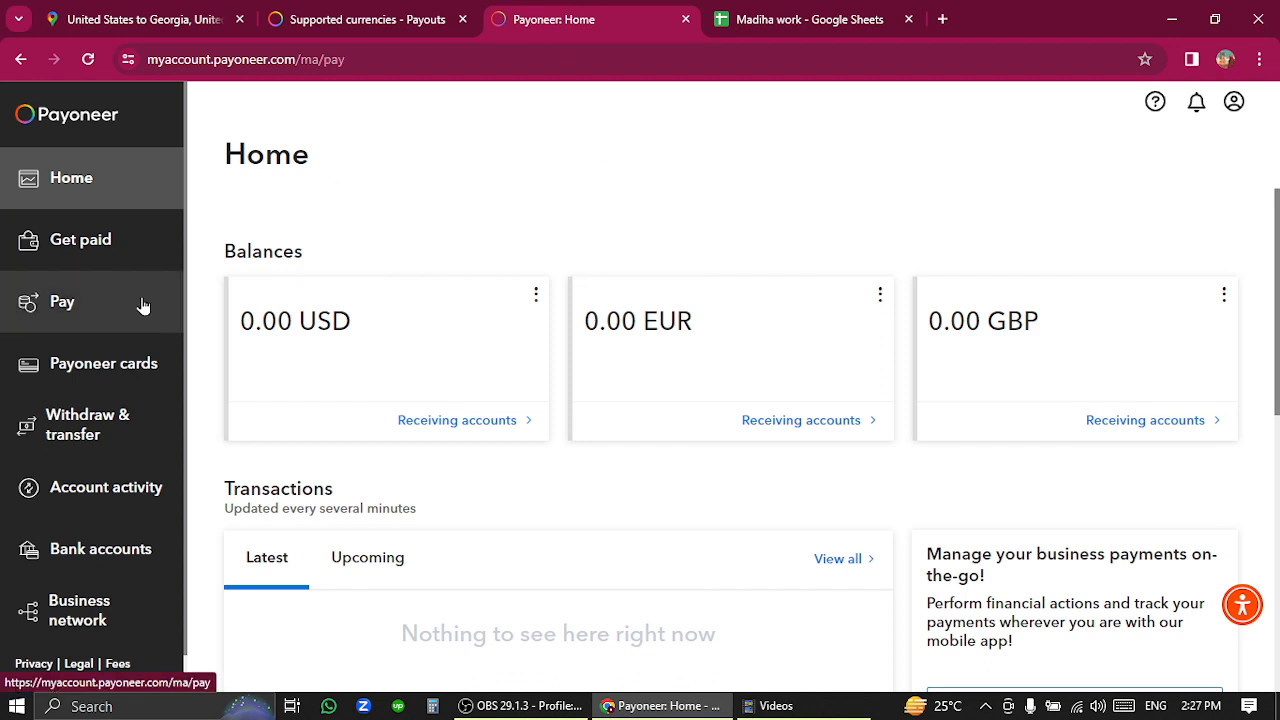
# Step: From Pay in the sidebar, start a payment to a recipient's bank account (Meezan Bank Limited)
pyautogui.click(62, 300)
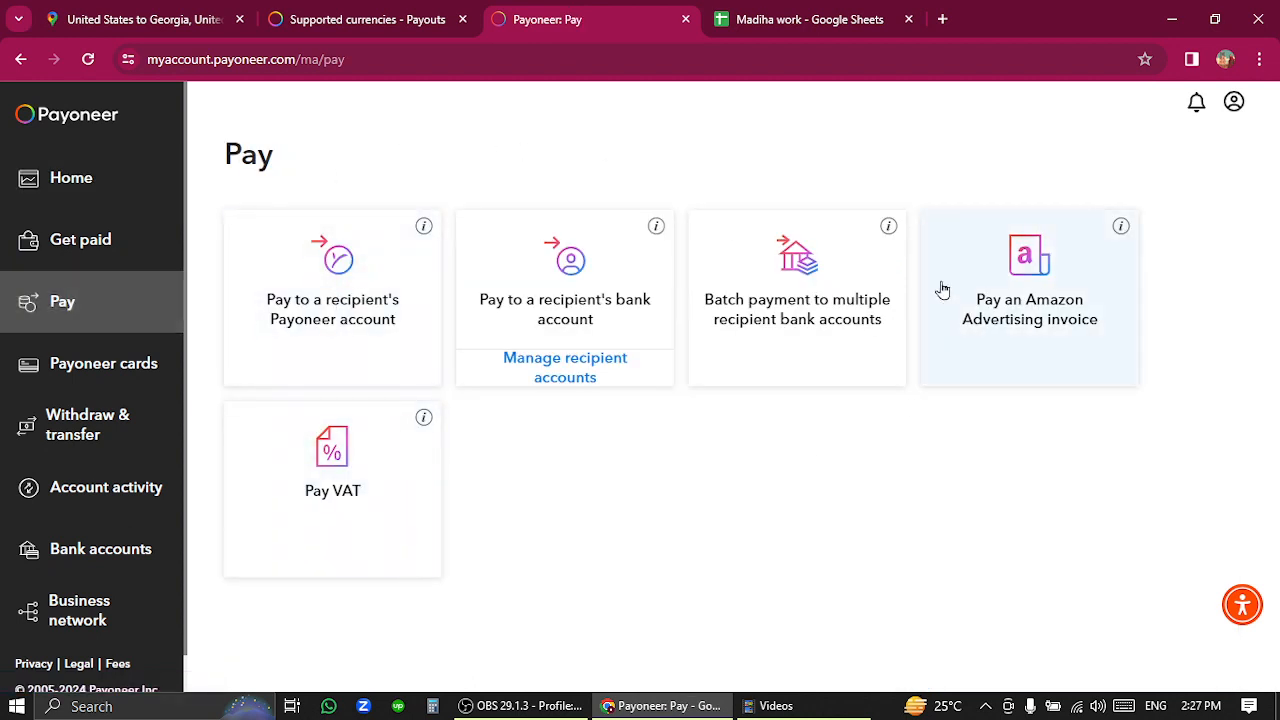
pyautogui.moveTo(658, 270)
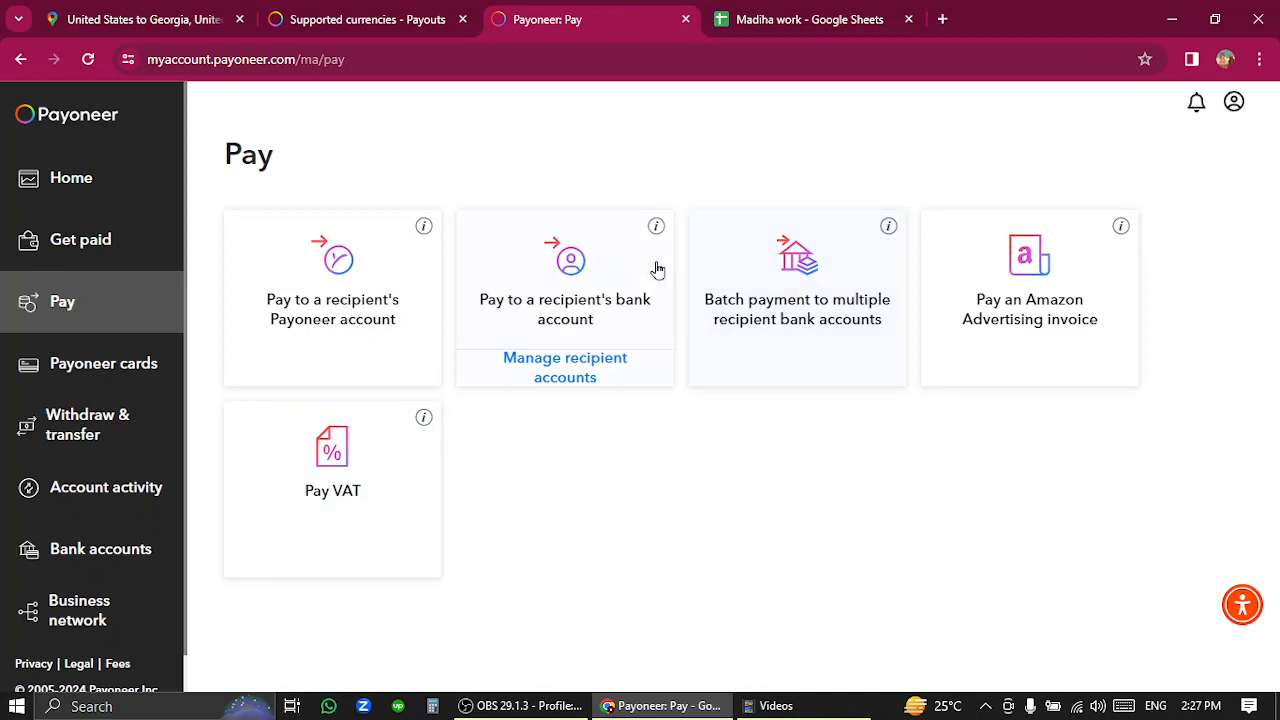
pyautogui.moveTo(594, 474)
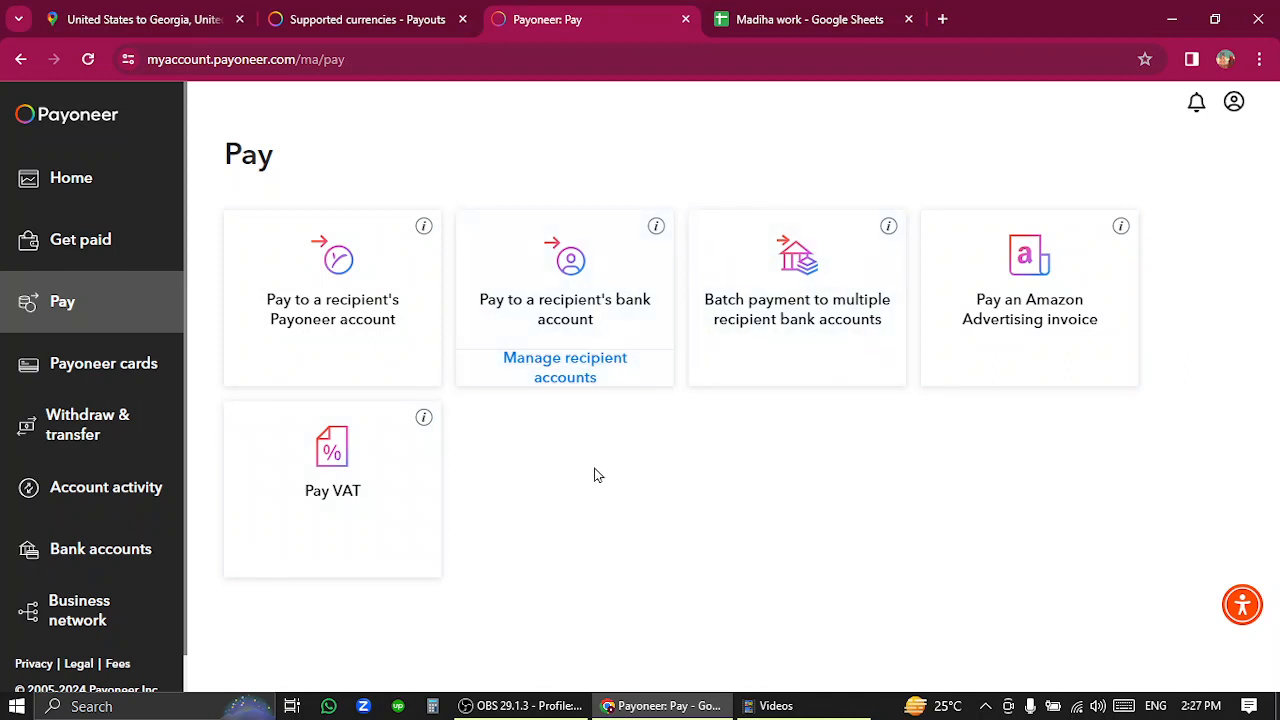
pyautogui.click(564, 290)
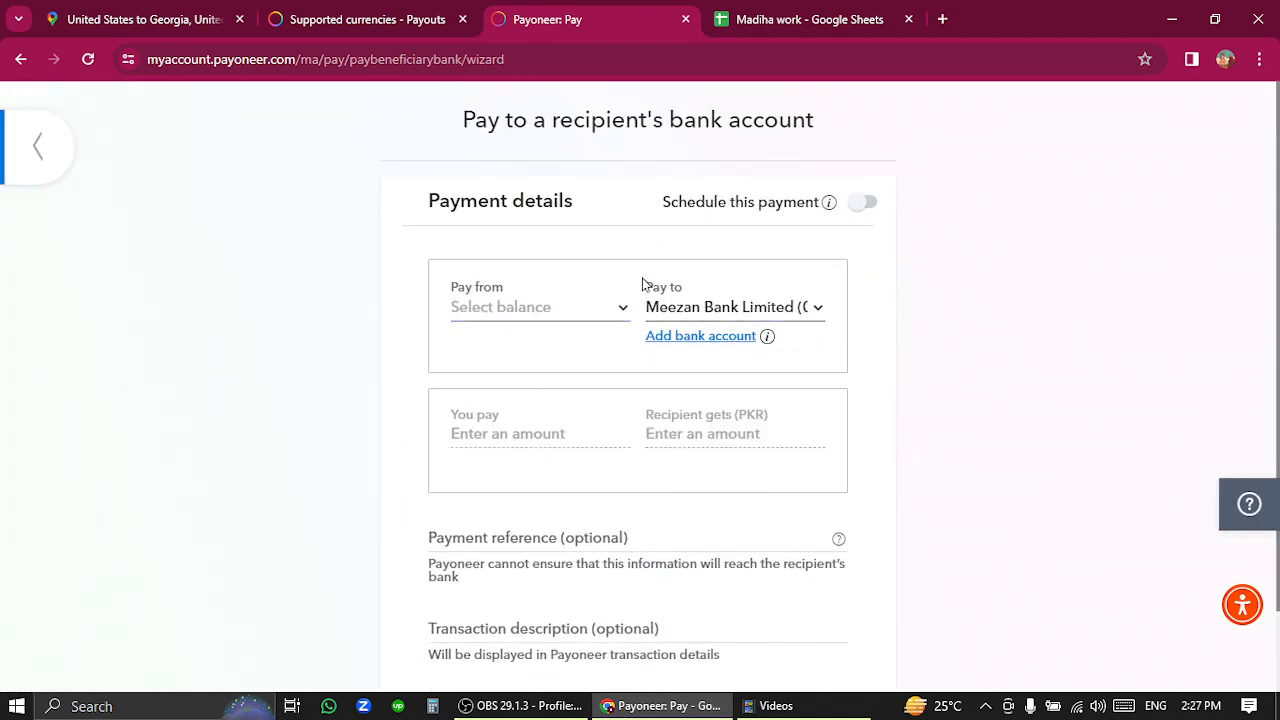
pyautogui.moveTo(688, 450)
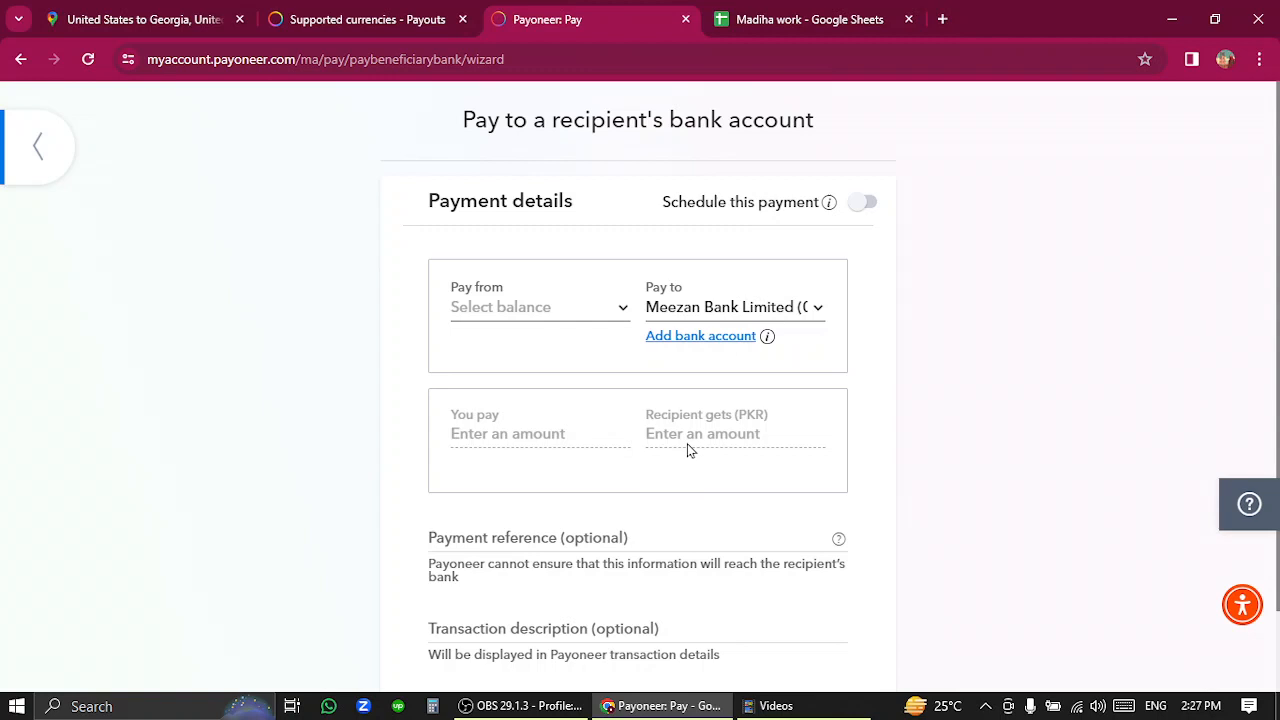
# Step: Scroll through the bank-account payment form to its empty amount, reference and description fields
pyautogui.scroll(-3)
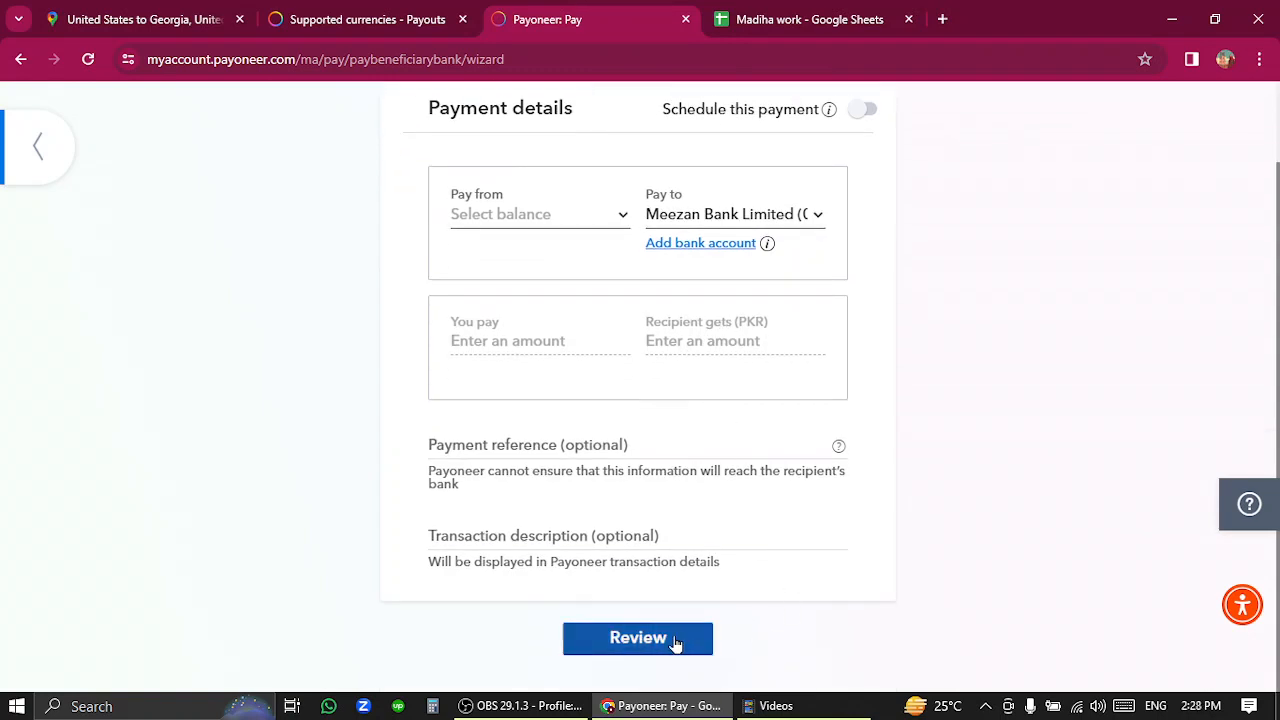
pyautogui.moveTo(968, 516)
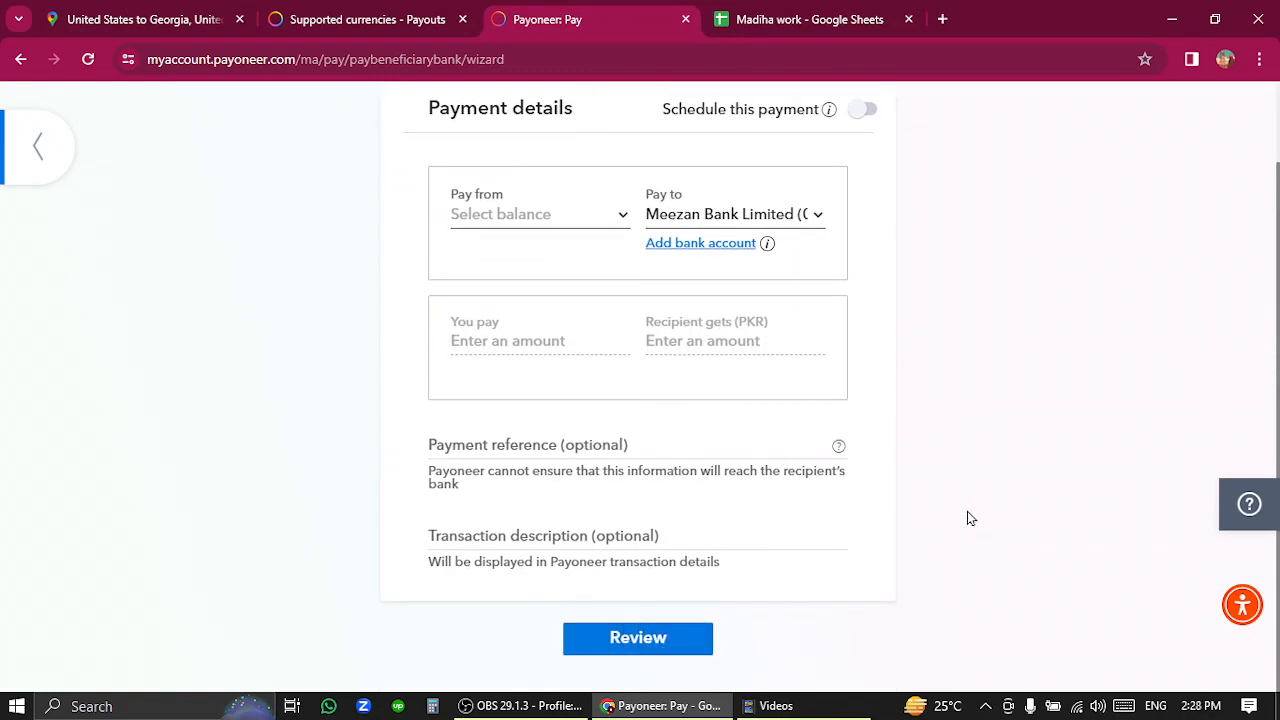